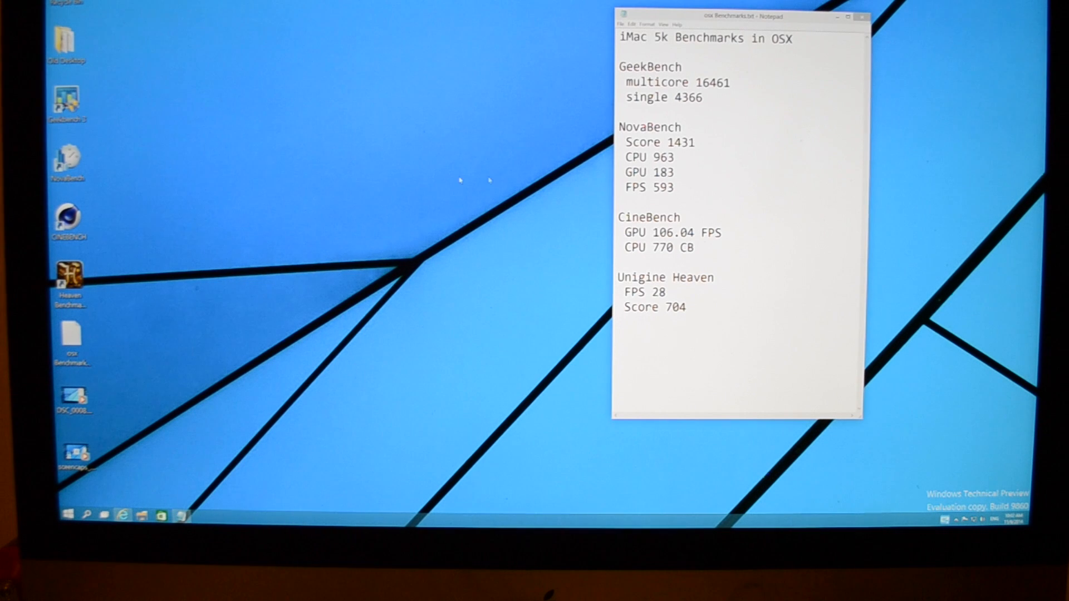
Launch NovaBench from its desktop shortcut, next to the Notepad OS X results.
{"action": "left_click", "coordinate": [68, 160]}
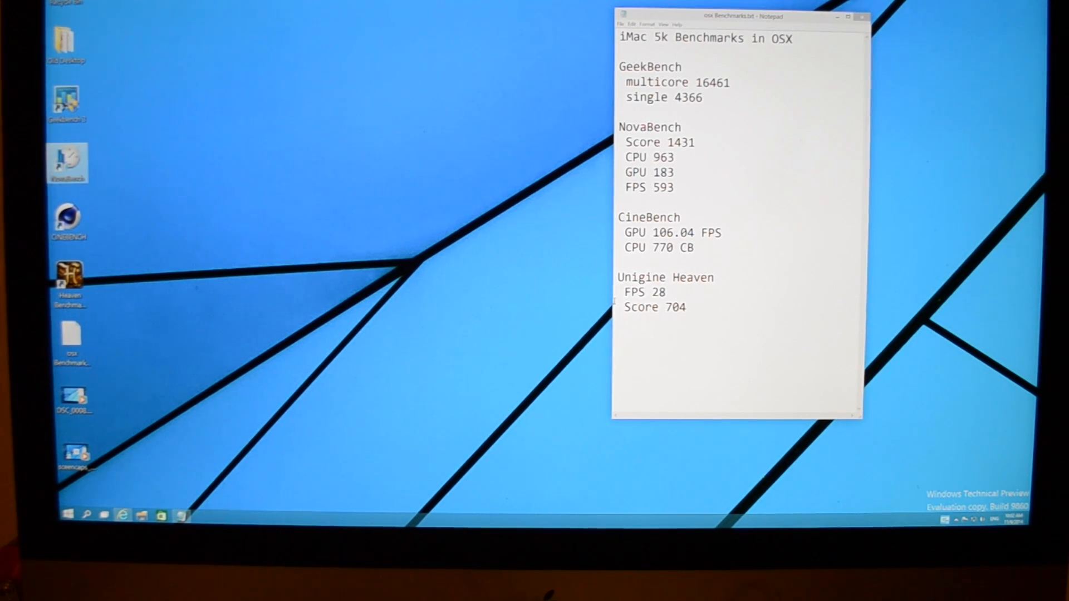
{"action": "double_click", "coordinate": [67, 163]}
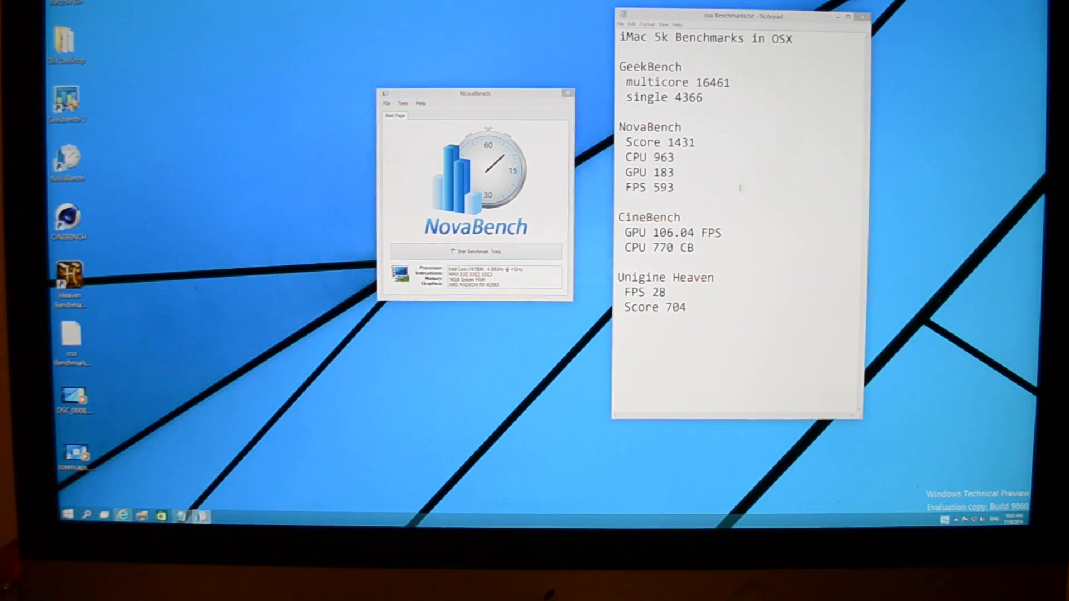
Run the NovaBench tests (scoring 1896), then load the saved report scoring 1913.
{"action": "left_click", "coordinate": [474, 251]}
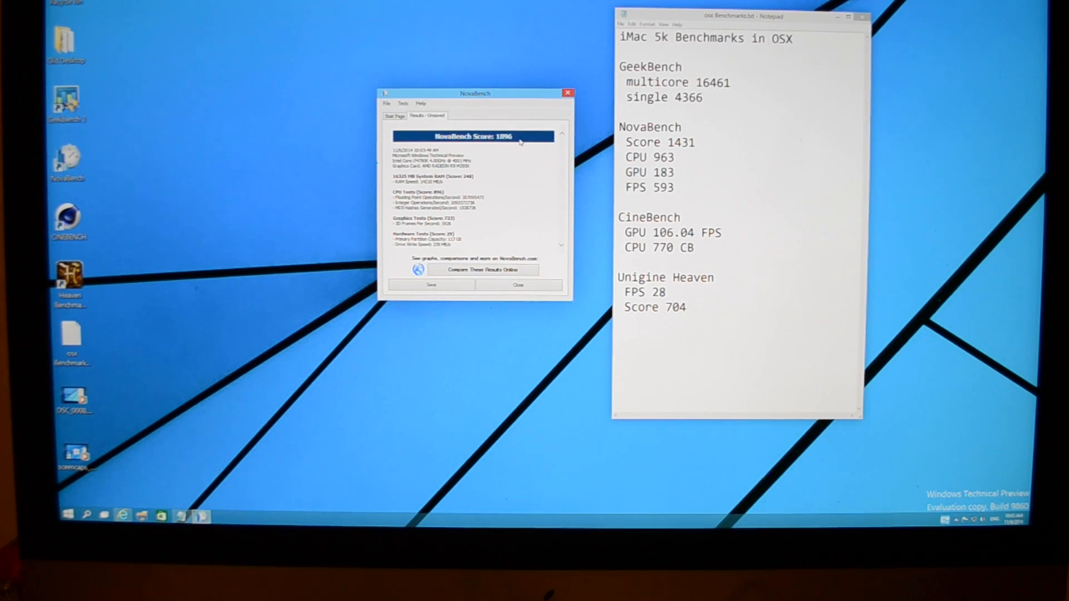
{"action": "left_click", "coordinate": [387, 103]}
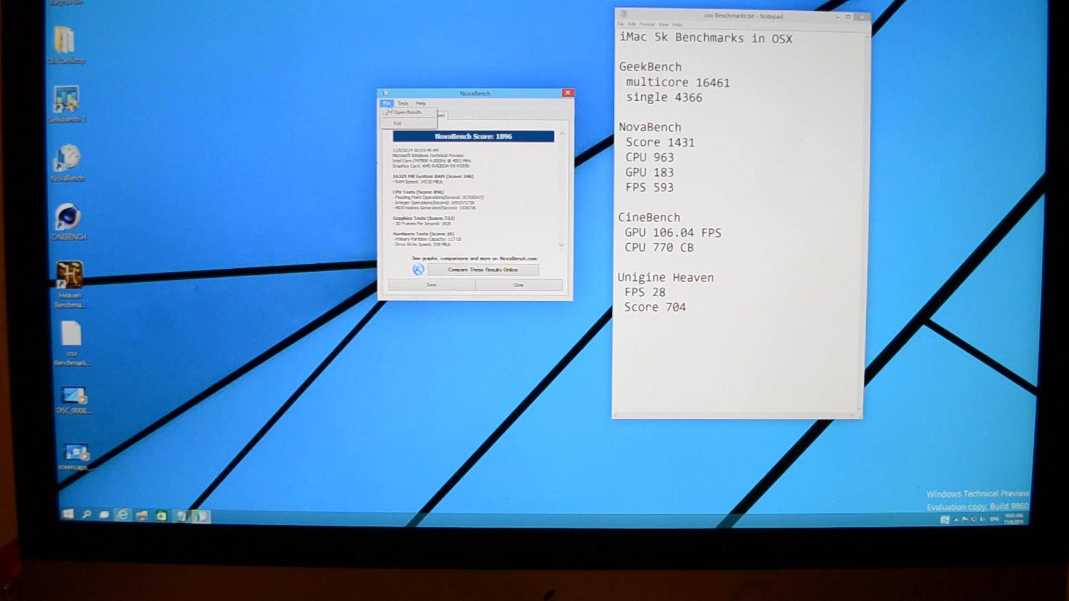
{"action": "left_click", "coordinate": [407, 112]}
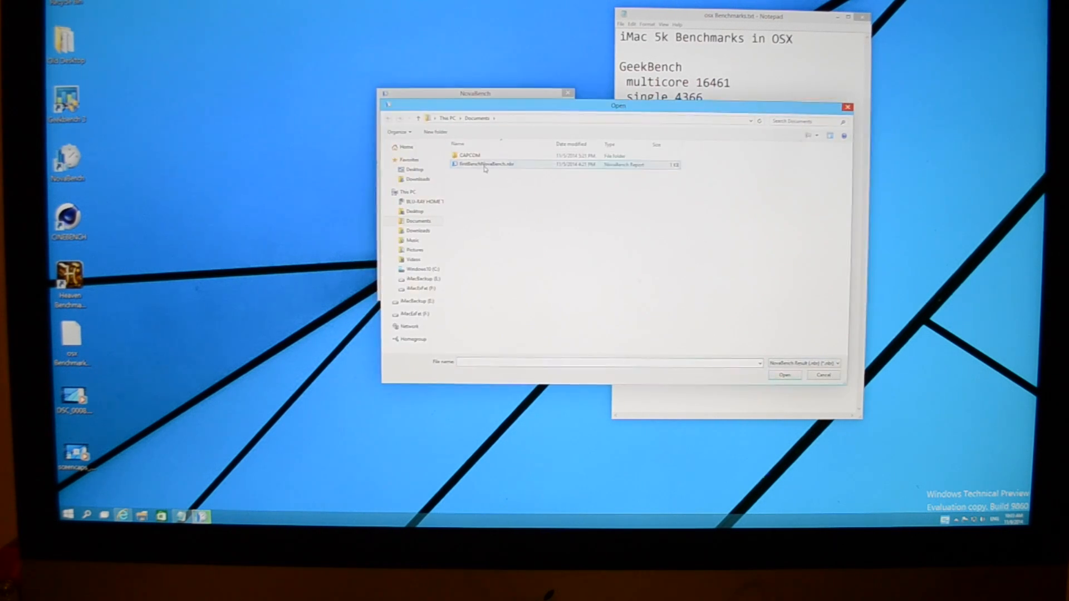
{"action": "left_click", "coordinate": [784, 375]}
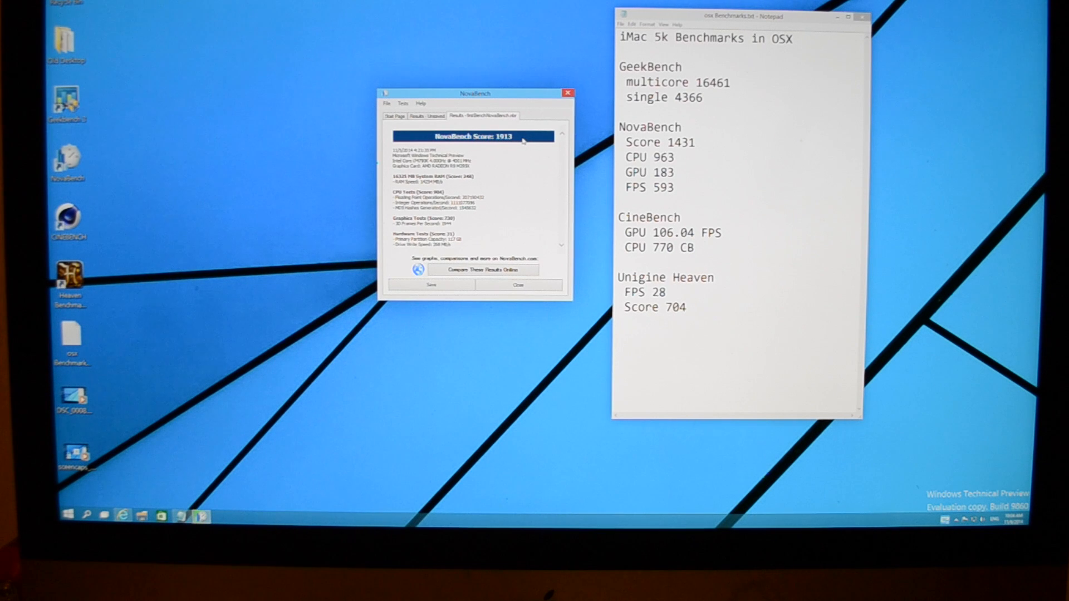
{"action": "mouse_move", "coordinate": [456, 189]}
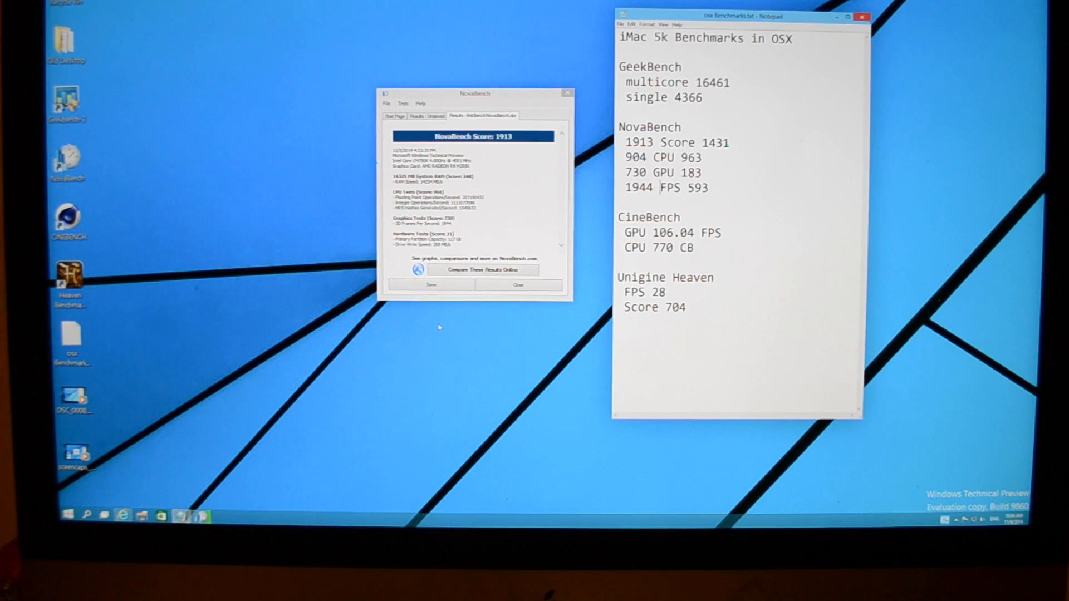
Compare the NovaBench results online.
{"action": "left_click", "coordinate": [479, 270]}
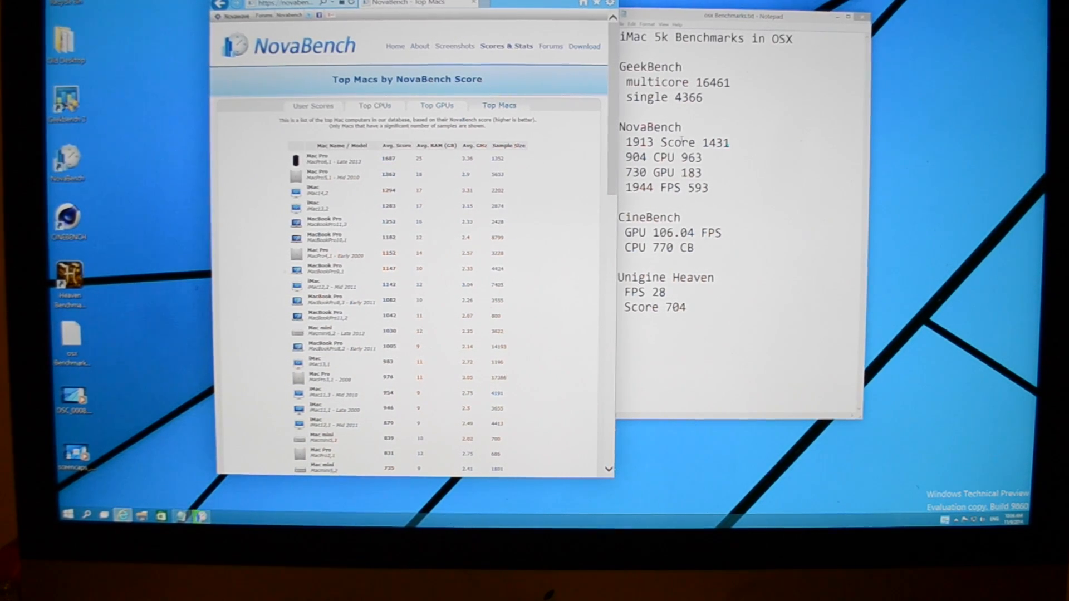
Browse novabench.com's Top Macs, Top CPUs and Top GPUs rankings in Internet Explorer.
{"action": "double_click", "coordinate": [675, 142]}
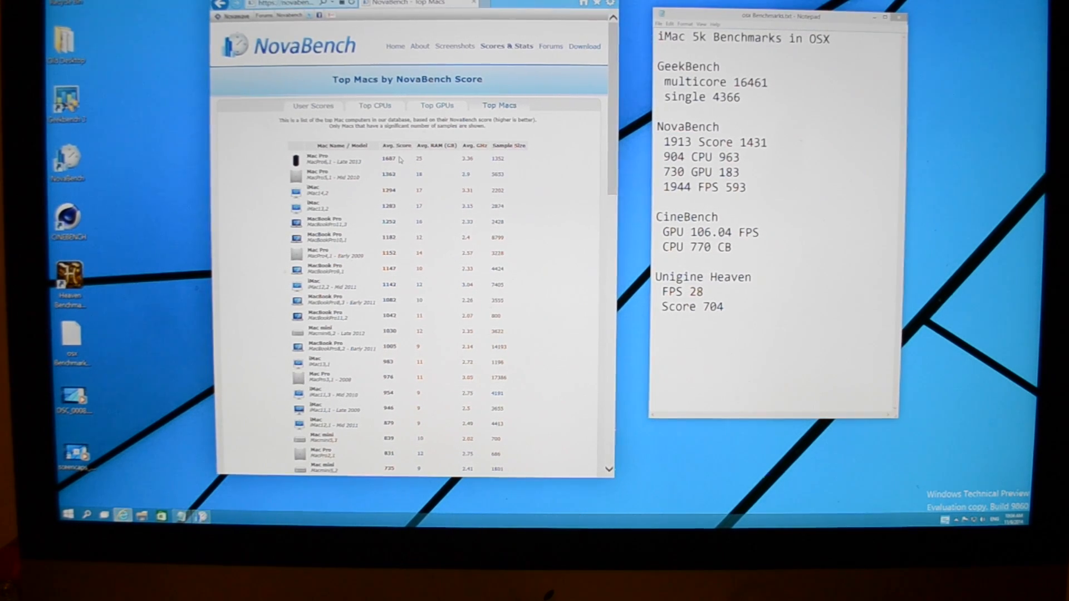
{"action": "double_click", "coordinate": [754, 142]}
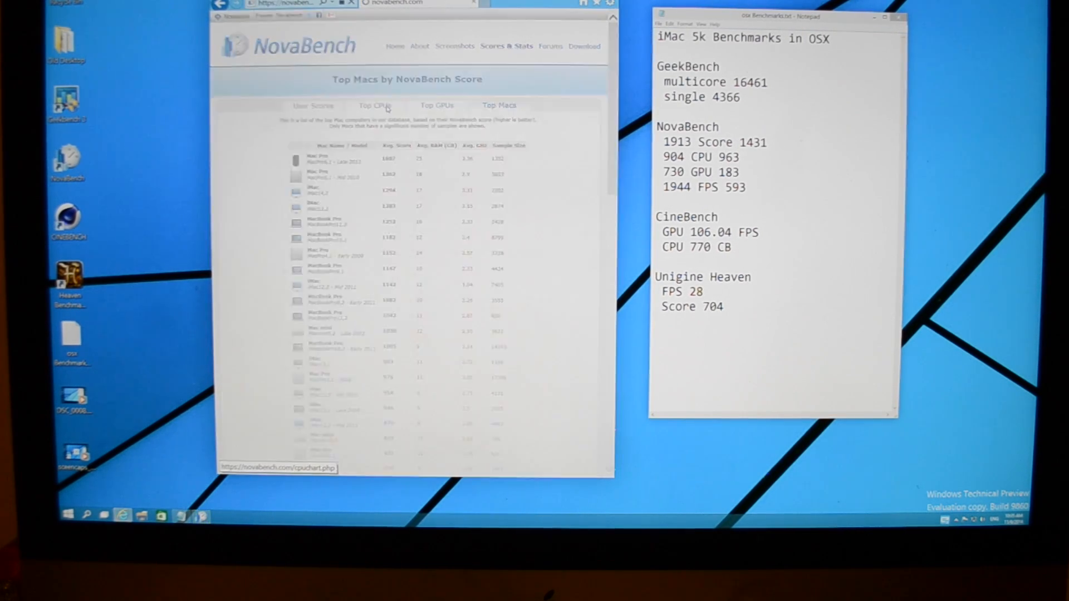
{"action": "left_click", "coordinate": [374, 106]}
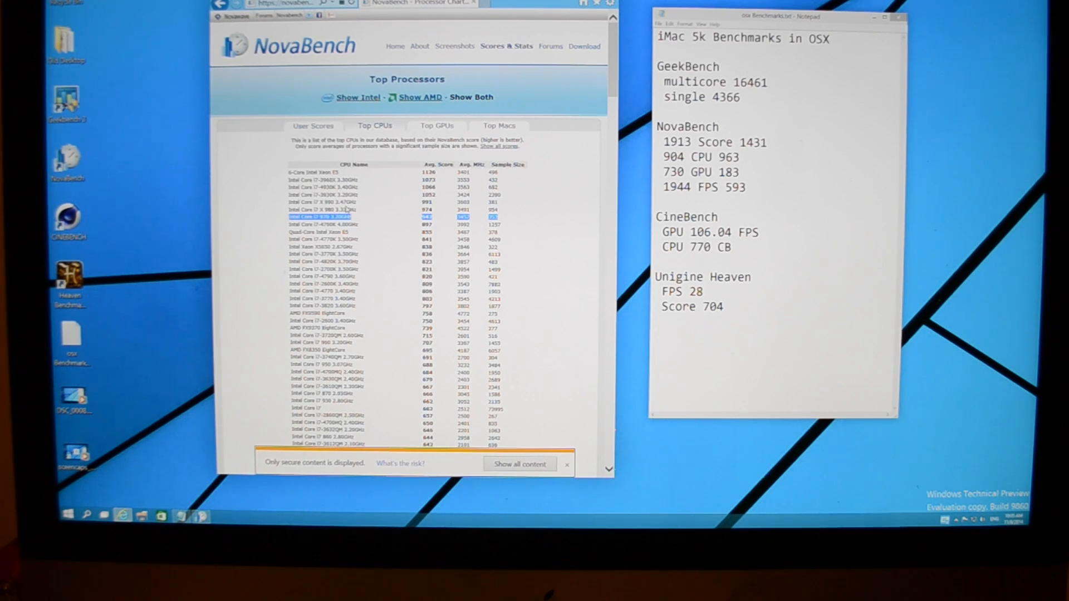
{"action": "mouse_move", "coordinate": [437, 126]}
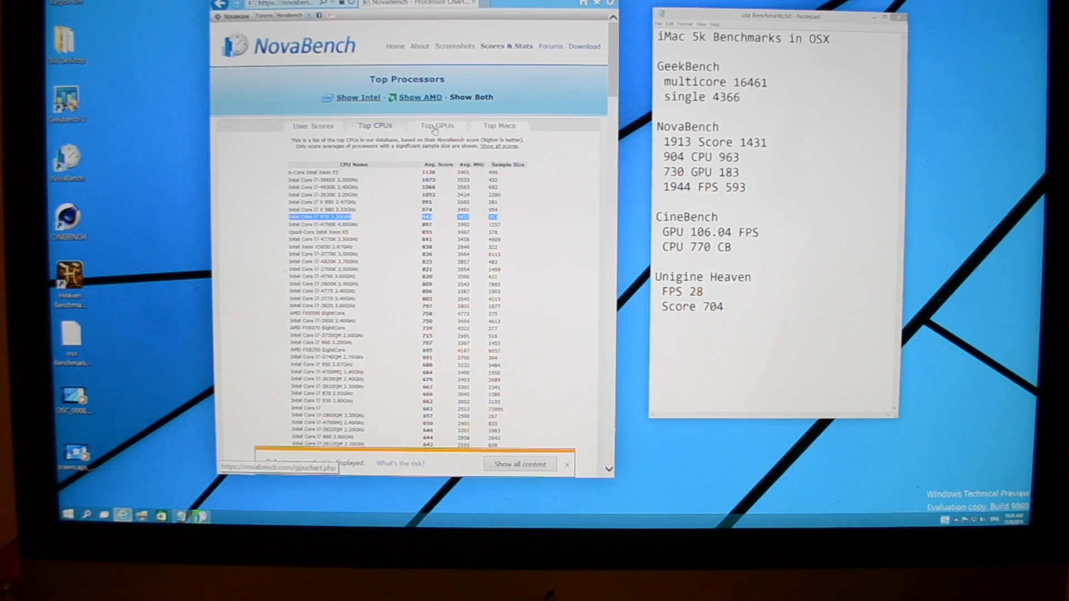
{"action": "left_click", "coordinate": [437, 126]}
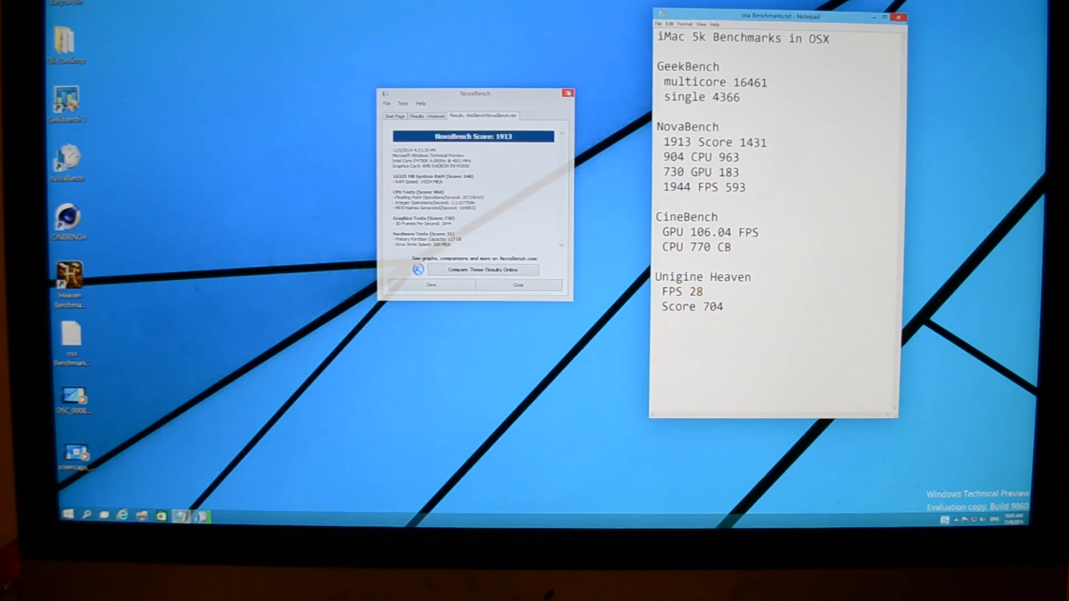
Launch Cinebench R15, which shows its license agreement.
{"action": "left_click", "coordinate": [516, 285]}
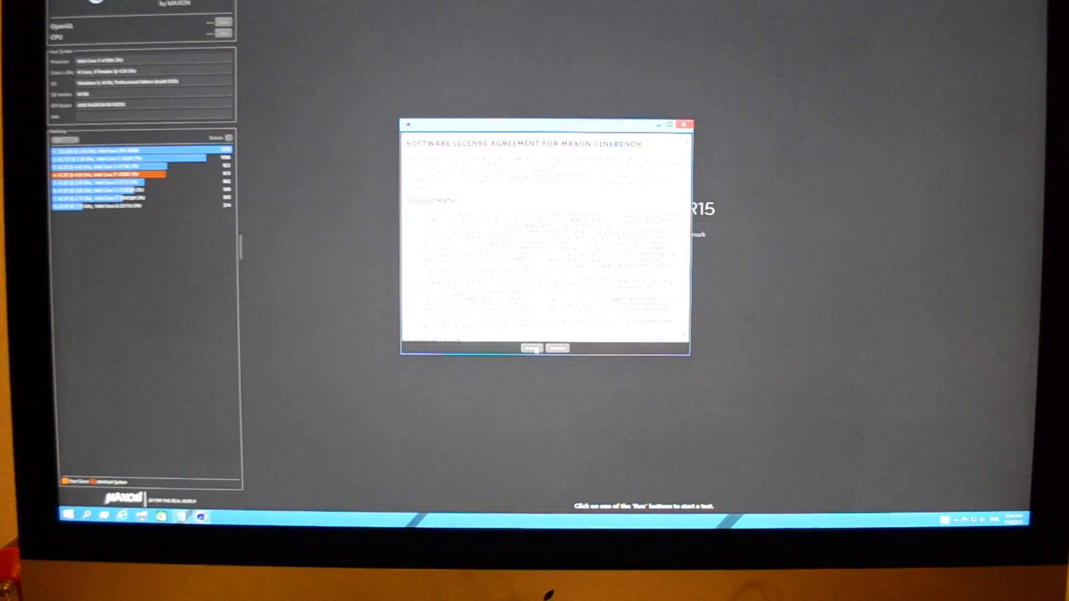
Accept the Cinebench license and run the OpenGL test, scoring 119.99 fps.
{"action": "left_click", "coordinate": [531, 348]}
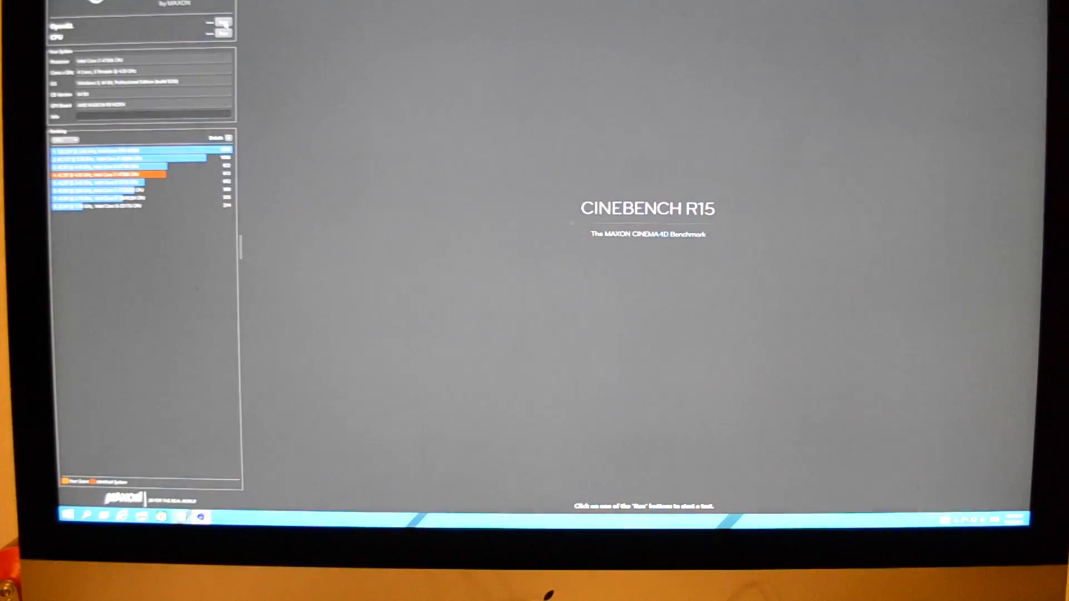
{"action": "left_click", "coordinate": [221, 24]}
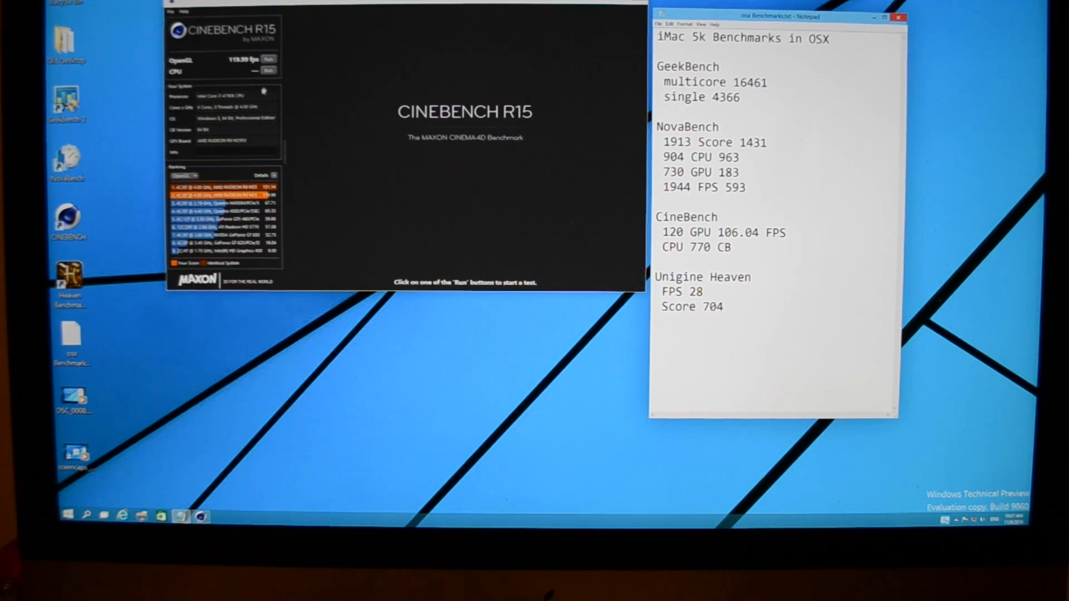
Run Cinebench's CPU render test to completion, scoring 805 cb.
{"action": "left_click", "coordinate": [269, 71]}
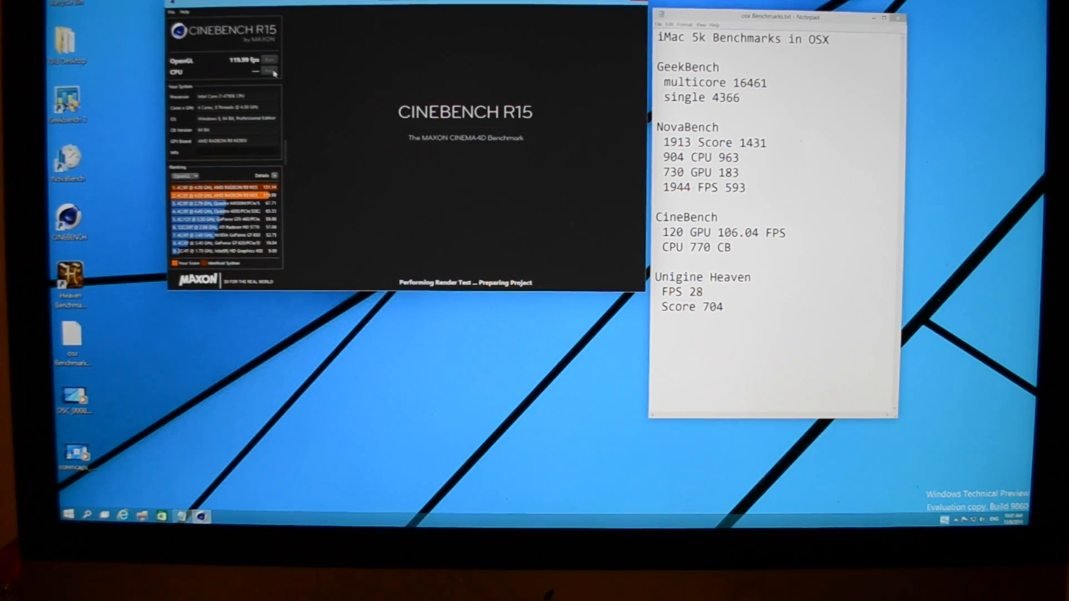
{"action": "left_click", "coordinate": [268, 71]}
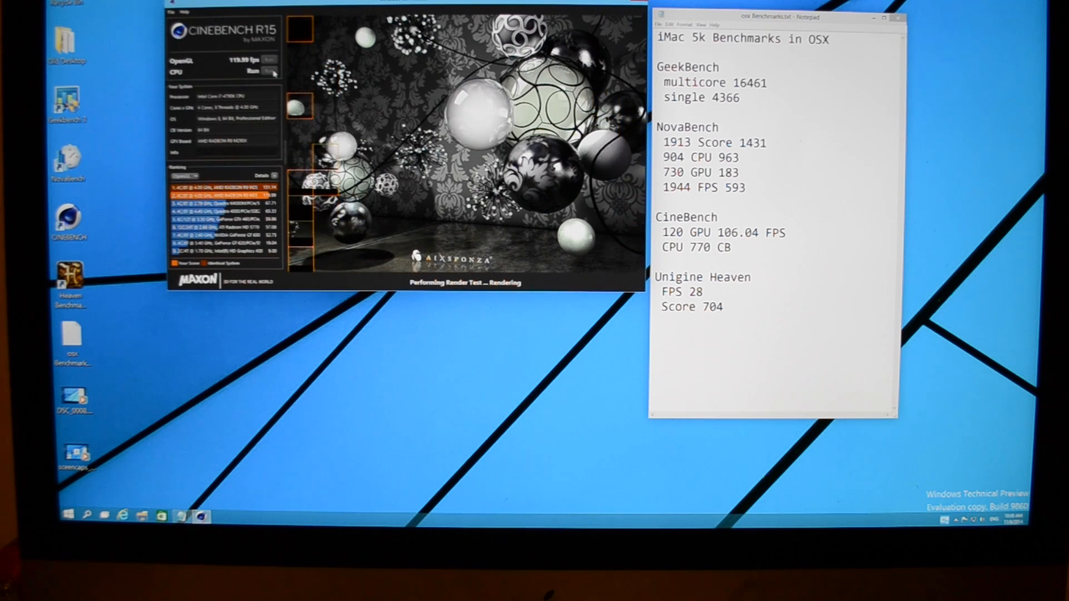
{"action": "left_click", "coordinate": [269, 70]}
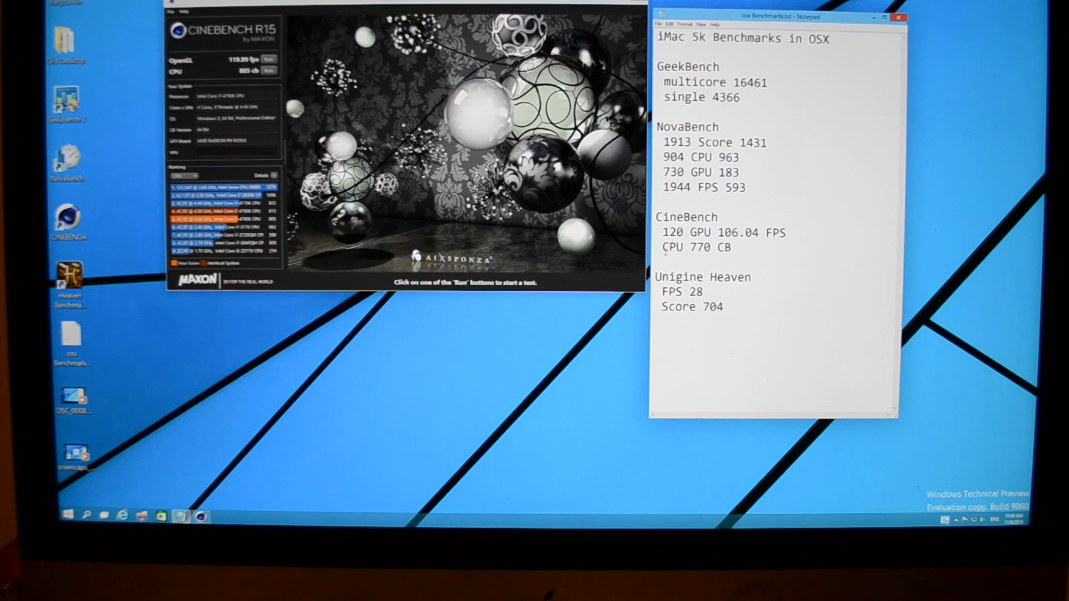
Type 805 before 'CPU 770 CB' in Notepad.
{"action": "type", "text": "805"}
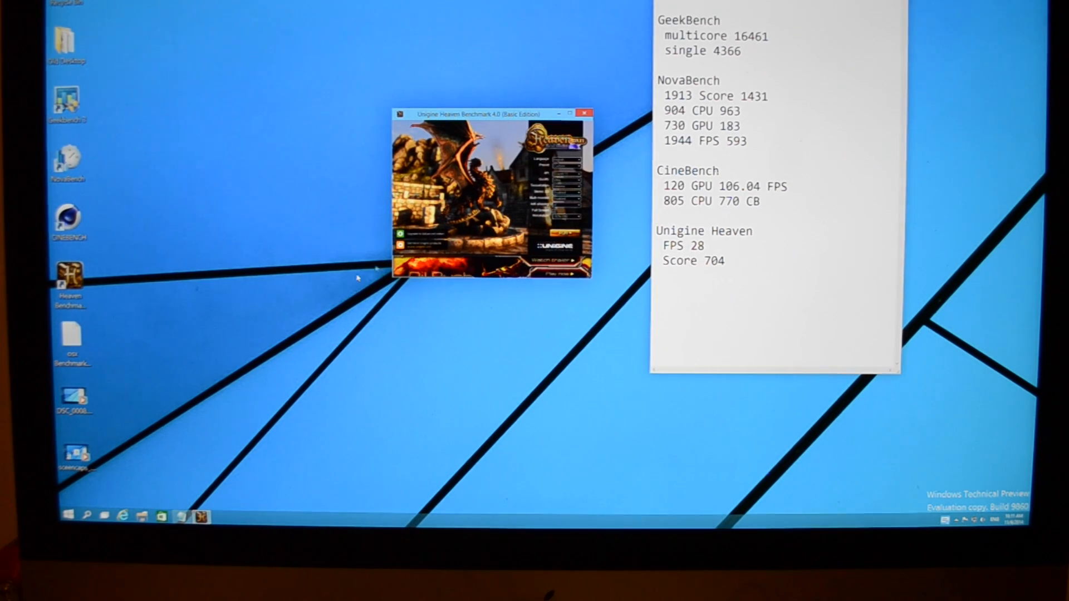
Set and apply a 1920 × 1080 display resolution from the desktop's Screen resolution settings.
{"action": "right_click", "coordinate": [356, 278]}
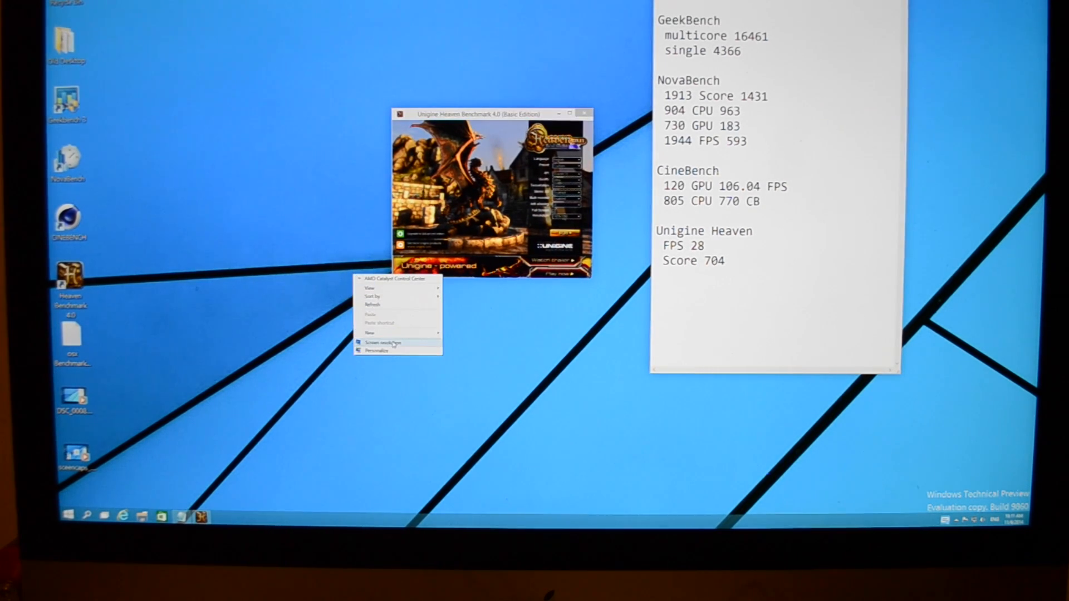
{"action": "left_click", "coordinate": [383, 341]}
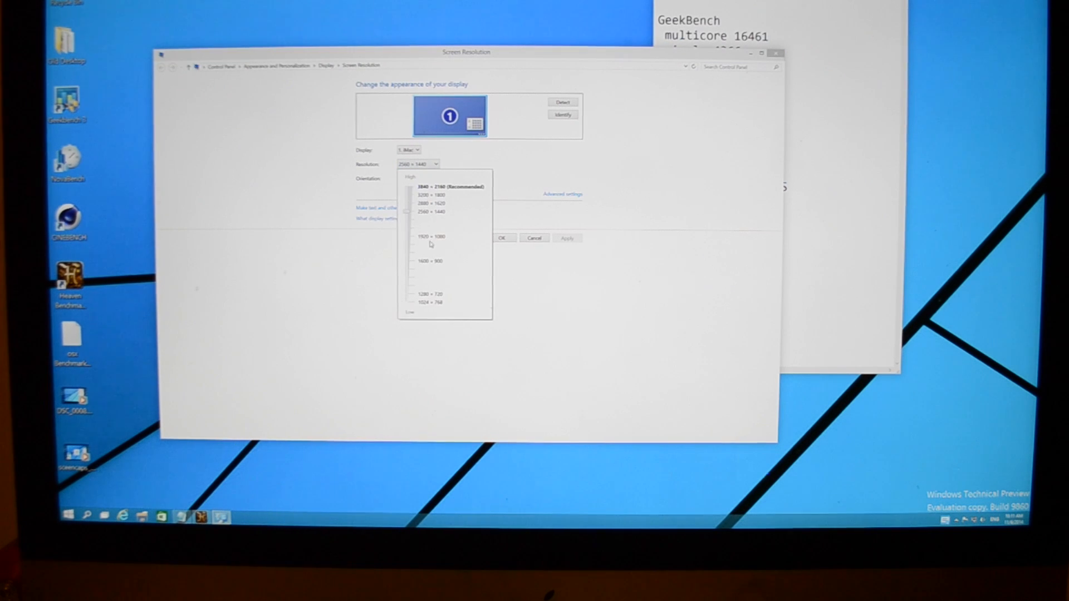
{"action": "left_click", "coordinate": [429, 236]}
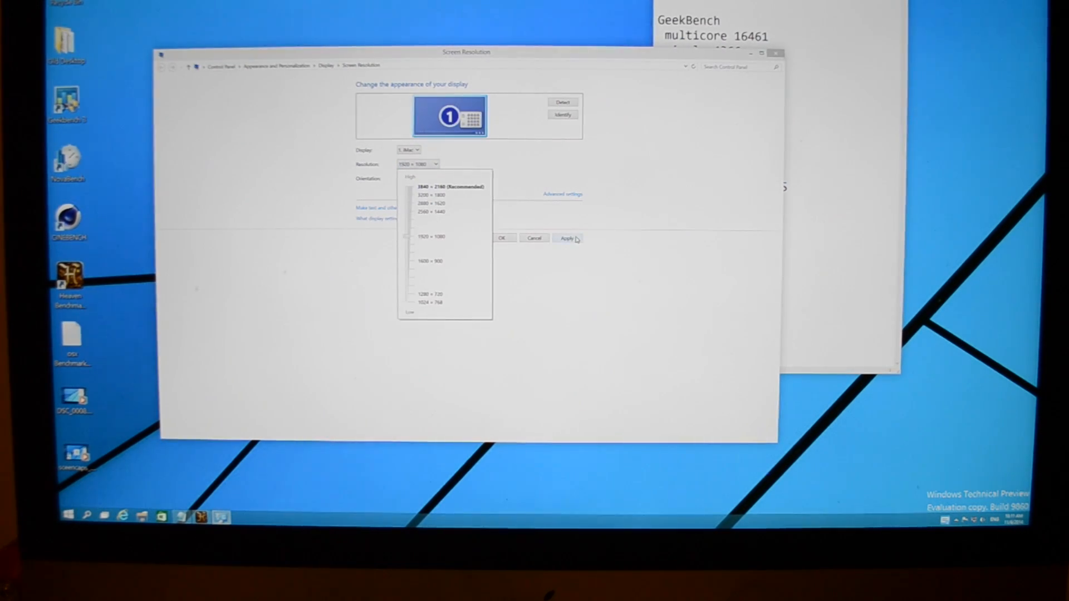
{"action": "left_click", "coordinate": [567, 237]}
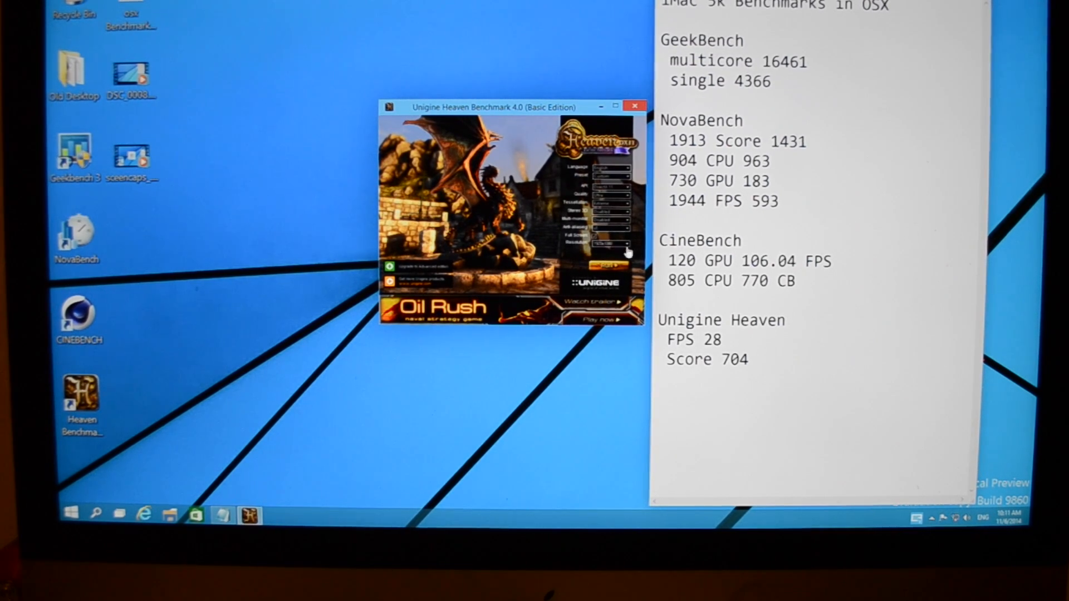
Launch the Heaven scene and start the timed benchmark run.
{"action": "left_click", "coordinate": [598, 265]}
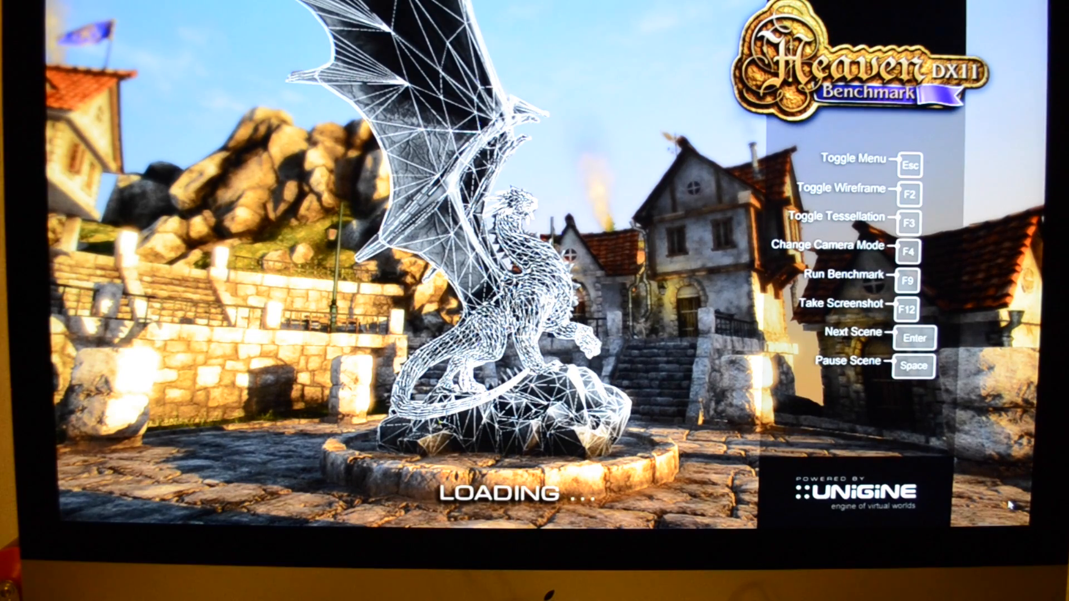
{"action": "key", "text": "f2"}
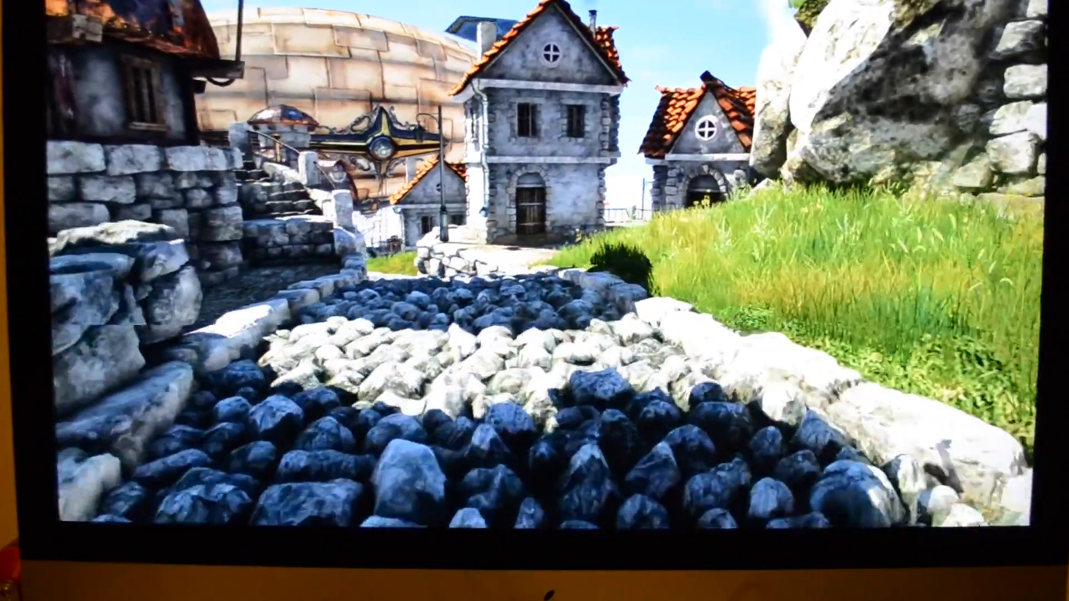
{"action": "mouse_move", "coordinate": [534, 300]}
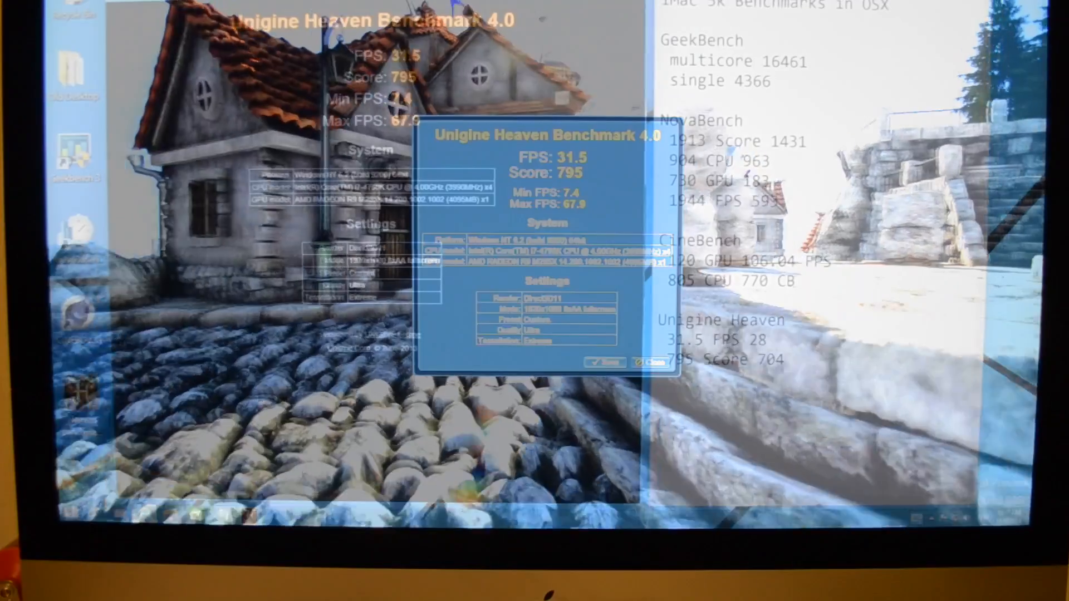
Save the Heaven report (31.5 FPS, score 795), then close the Heaven launcher.
{"action": "left_click", "coordinate": [644, 363]}
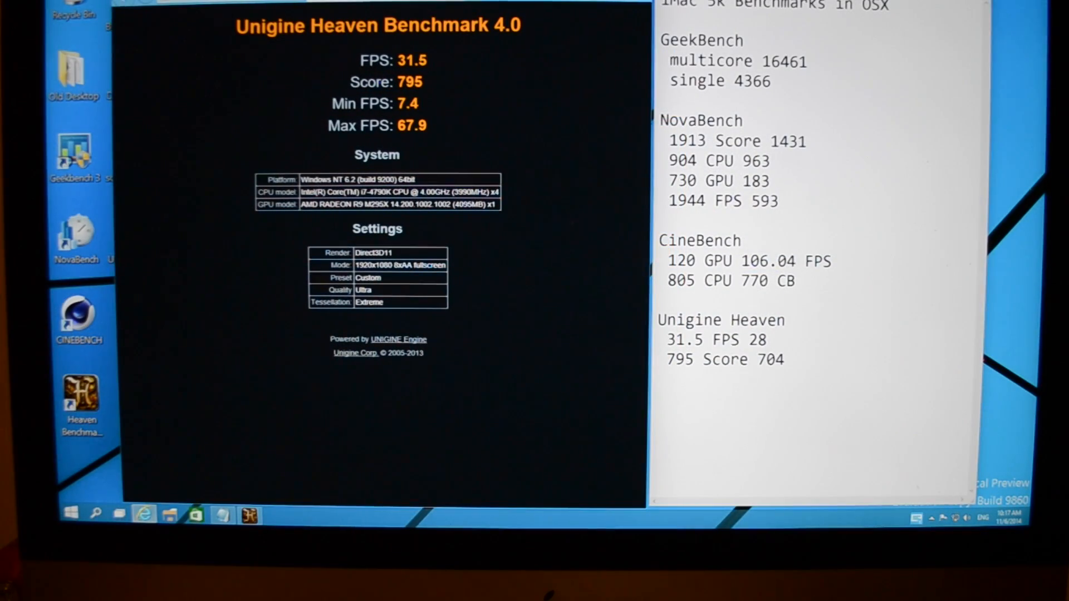
{"action": "mouse_move", "coordinate": [443, 80]}
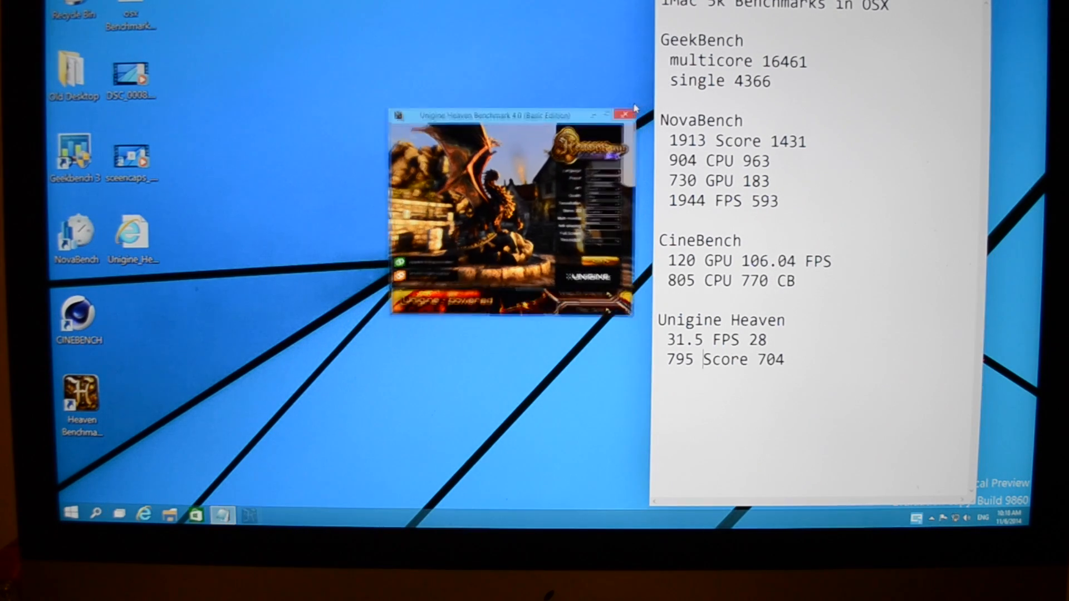
{"action": "left_click", "coordinate": [622, 115]}
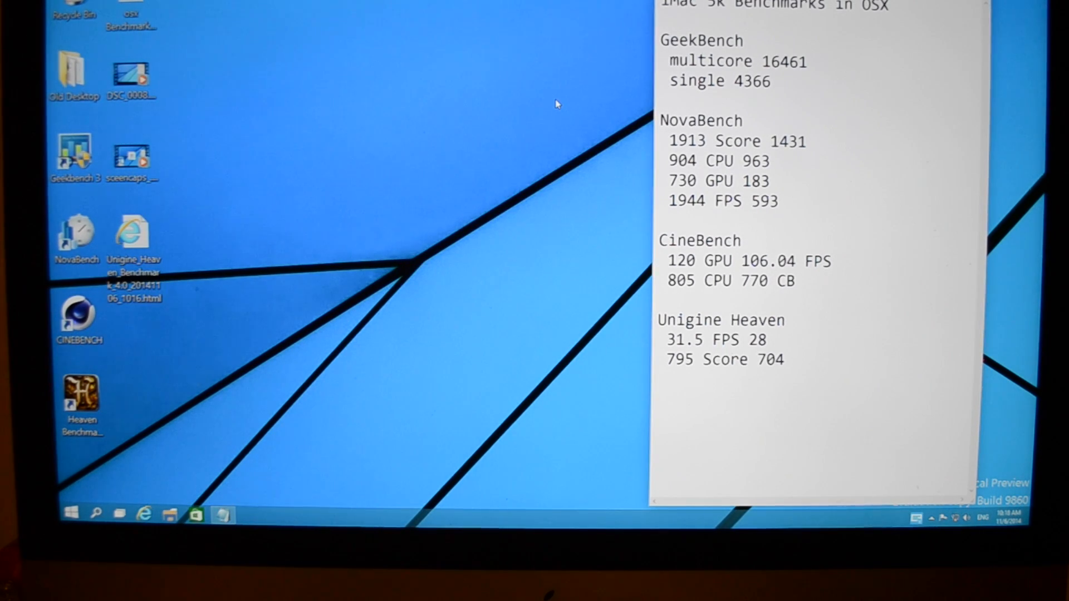